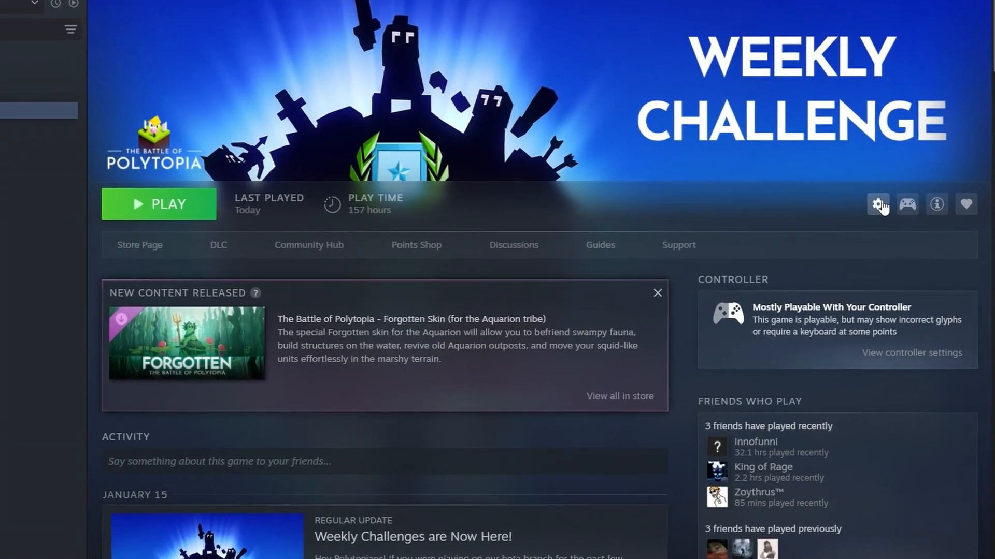
- Show the Manage submenu from Polytopia's gear icon in the Steam library
left_click(878, 204)
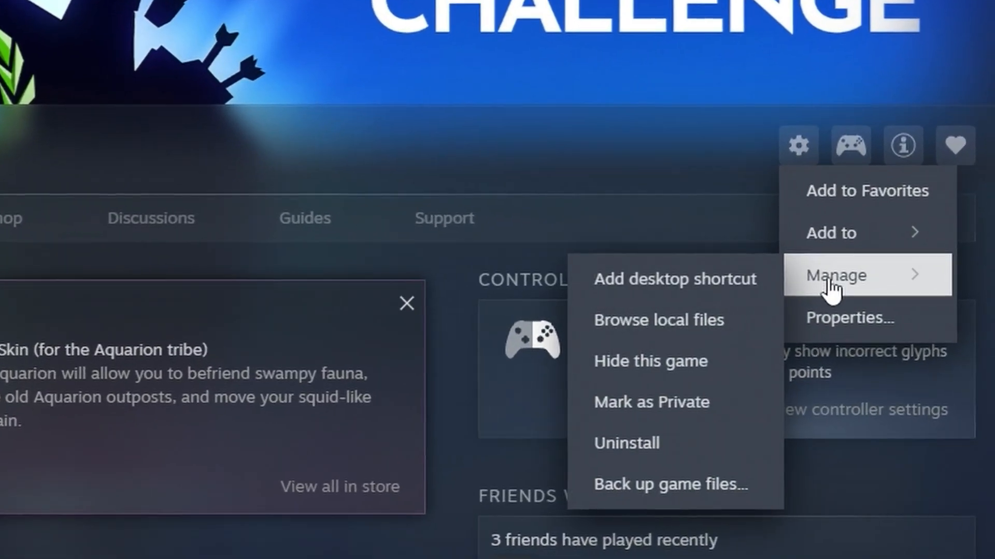
left_click(658, 320)
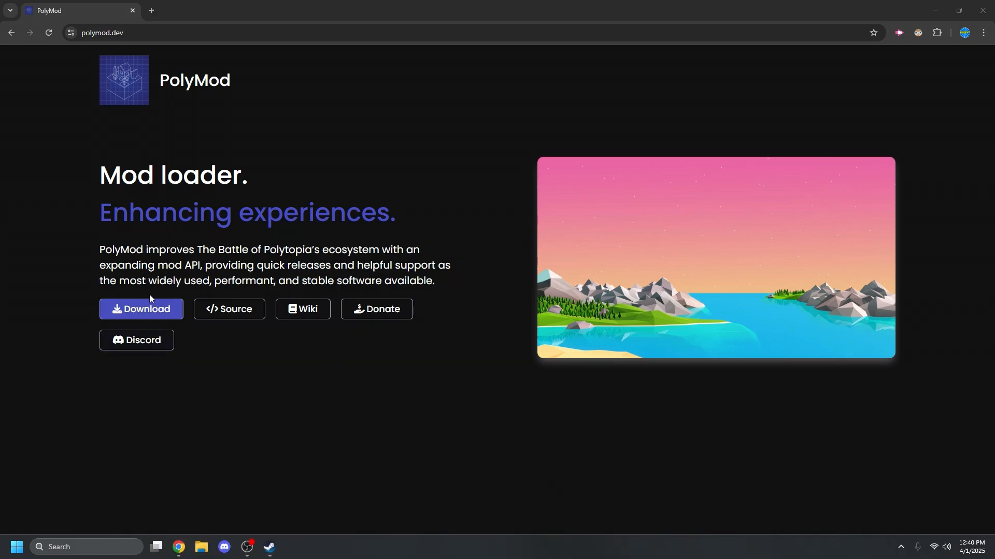
- Download the PolyMod installer from polymod.dev
left_click(141, 309)
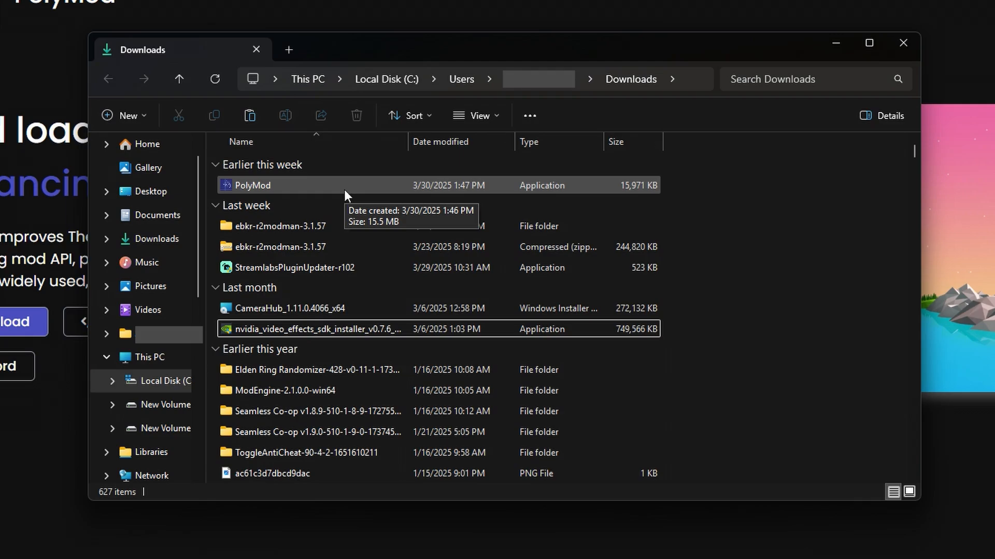
- Run the downloaded PolyMod application from the Downloads folder
double_click(252, 185)
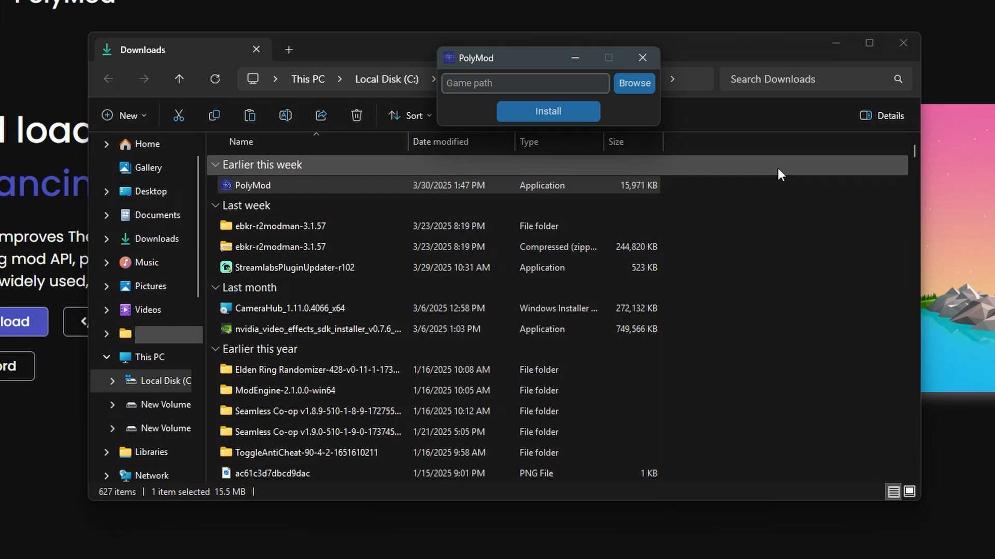
- Set the game path to steamapps > common > The Battle of Polytopia, install and launch
left_click(633, 83)
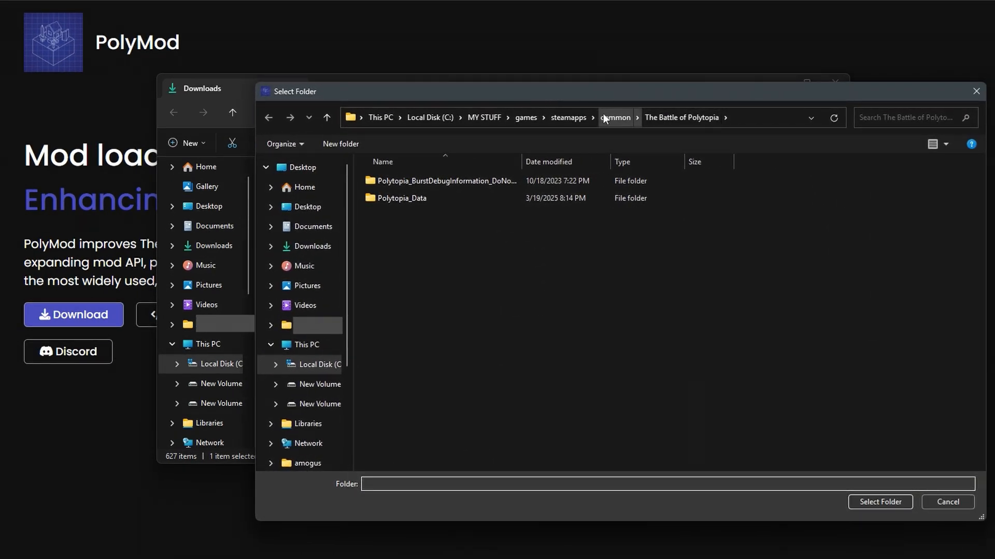
left_click(615, 117)
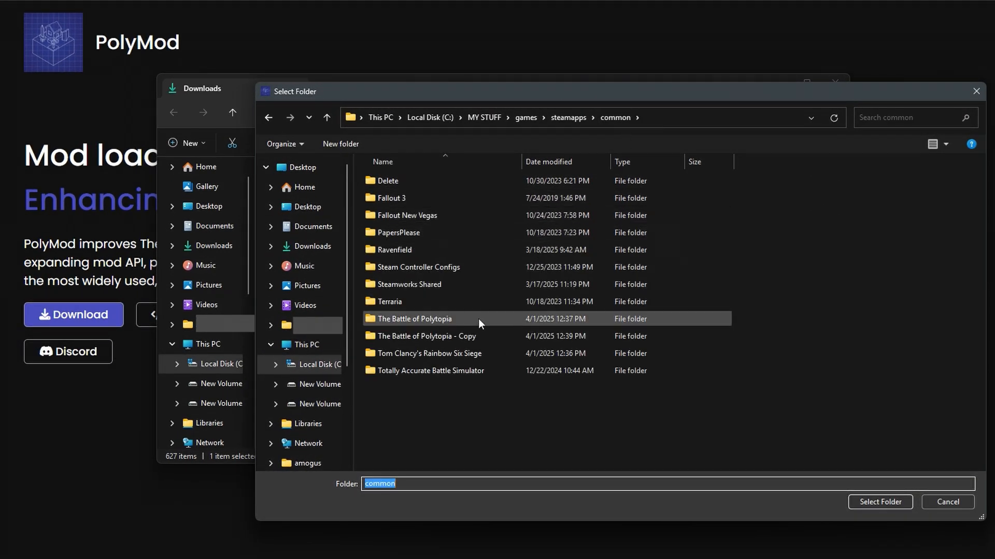
left_click(415, 318)
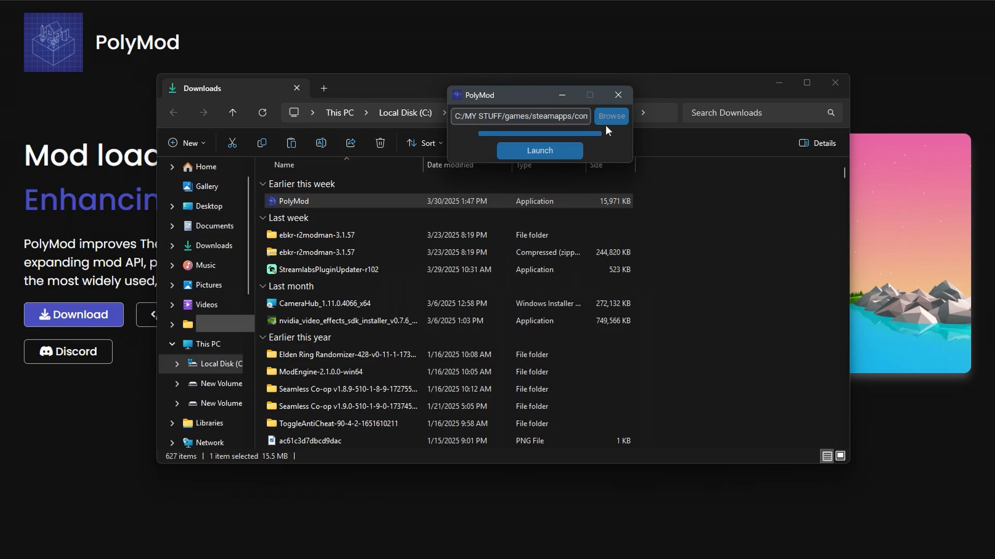
left_click(539, 150)
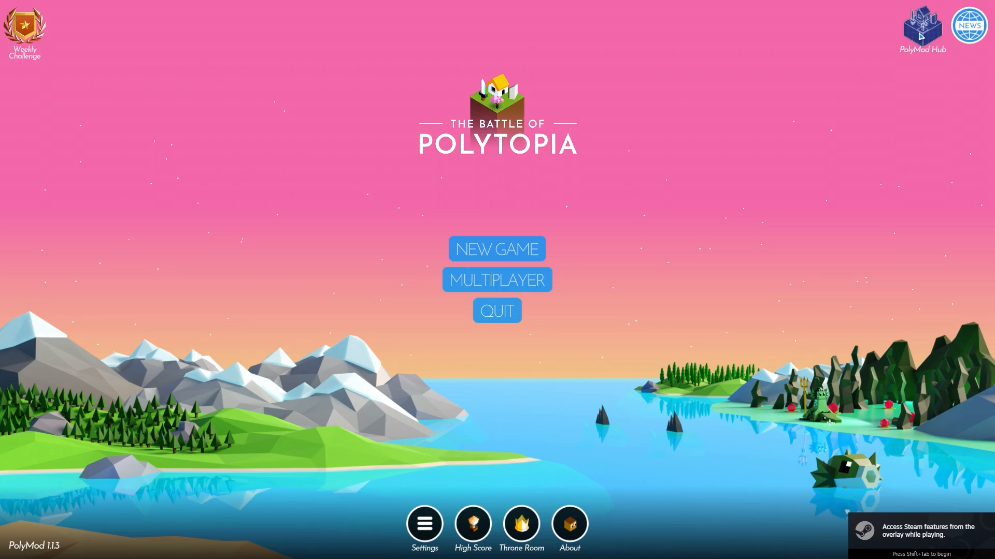
- View the loaded mods in PolyMod Hub and follow OUR DISCORD to the community server
left_click(922, 24)
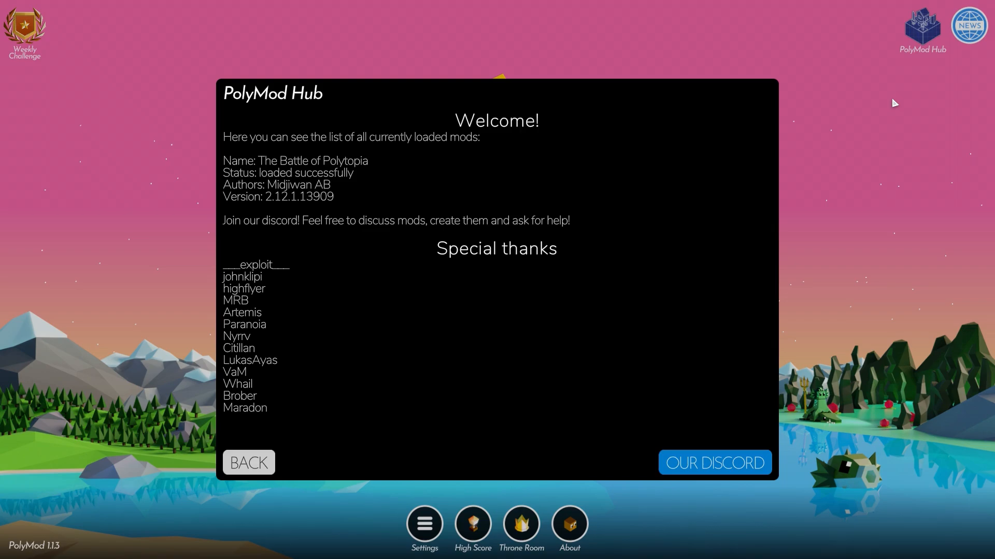
left_click(713, 462)
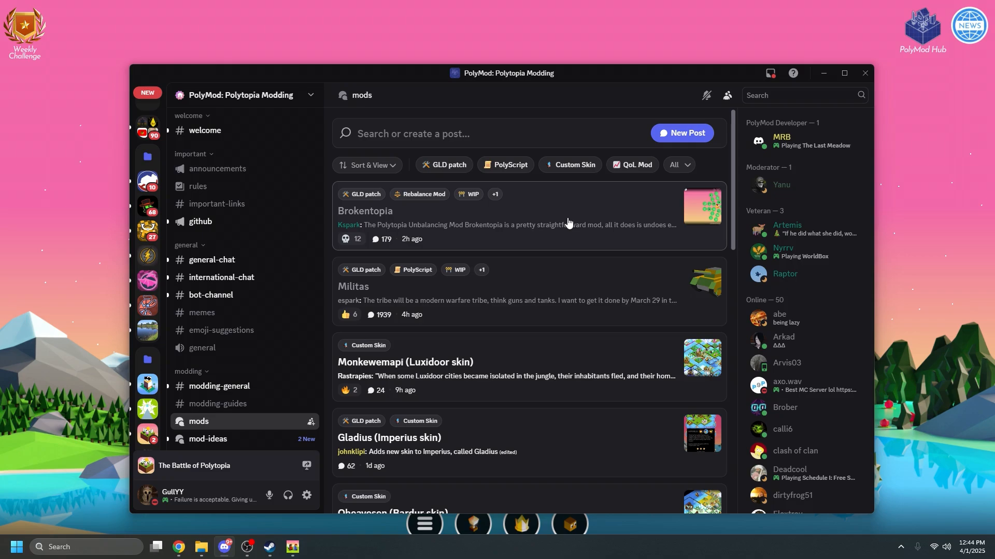
- Open the Brokentopia post in the mods forum to get its .polymod file
left_click(365, 211)
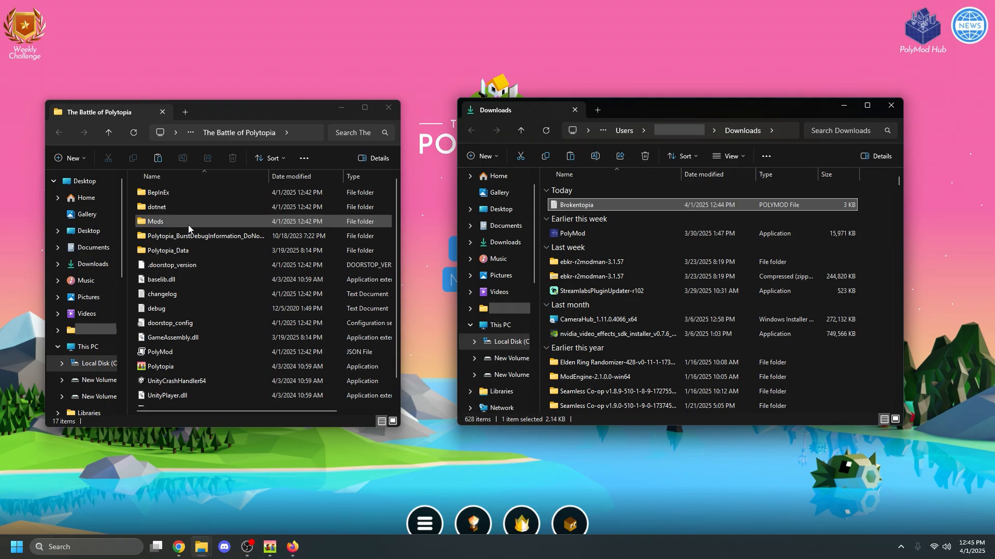
- Place the Brokentopia file into the game's Mods folder
double_click(155, 222)
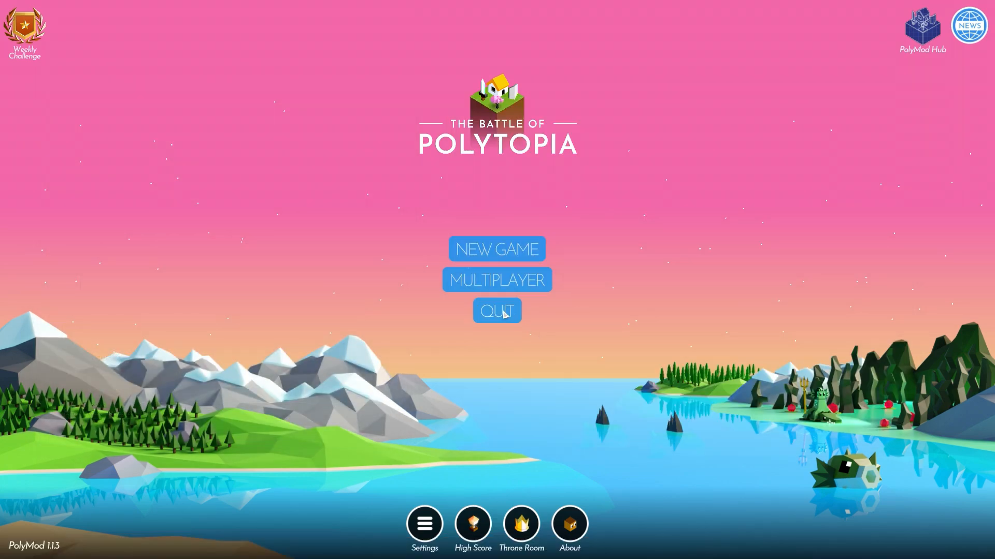
mouse_move(672, 278)
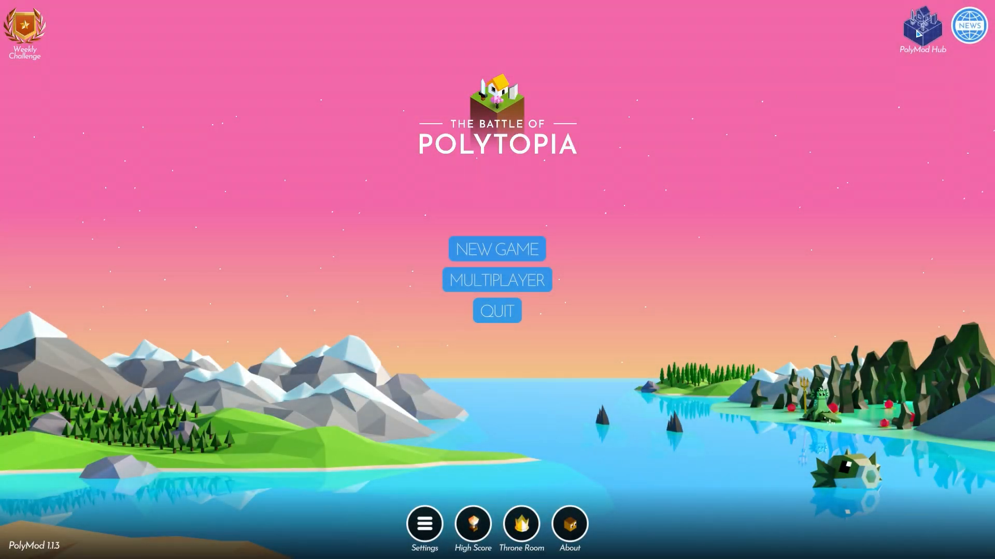
- Verify polytopia_unbalance_mod shows as loaded in PolyMod Hub
left_click(921, 24)
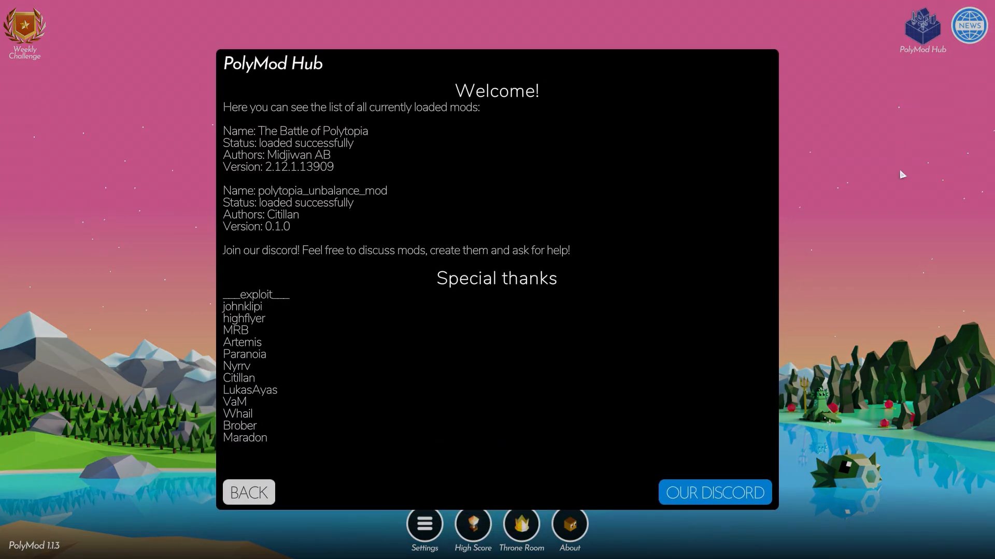
mouse_move(312, 219)
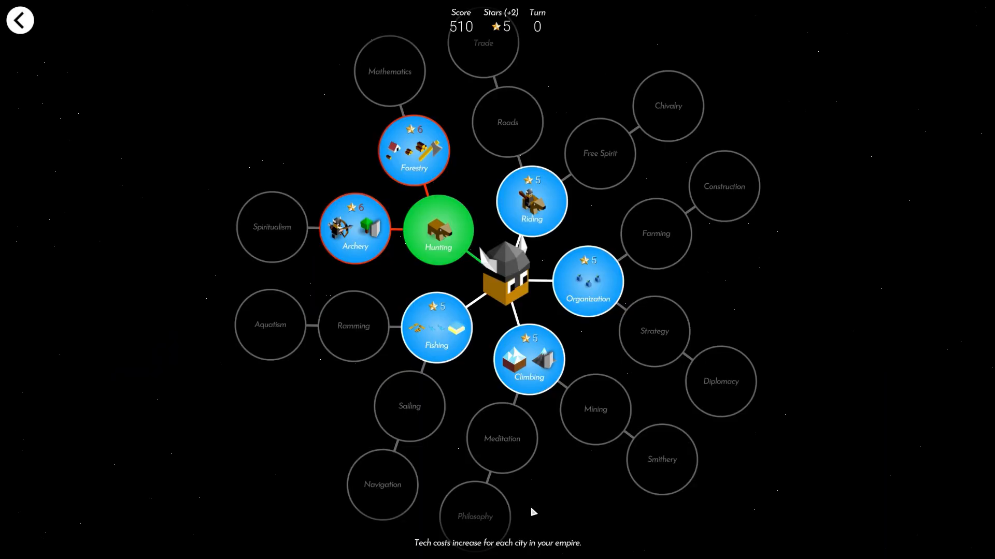
mouse_move(735, 311)
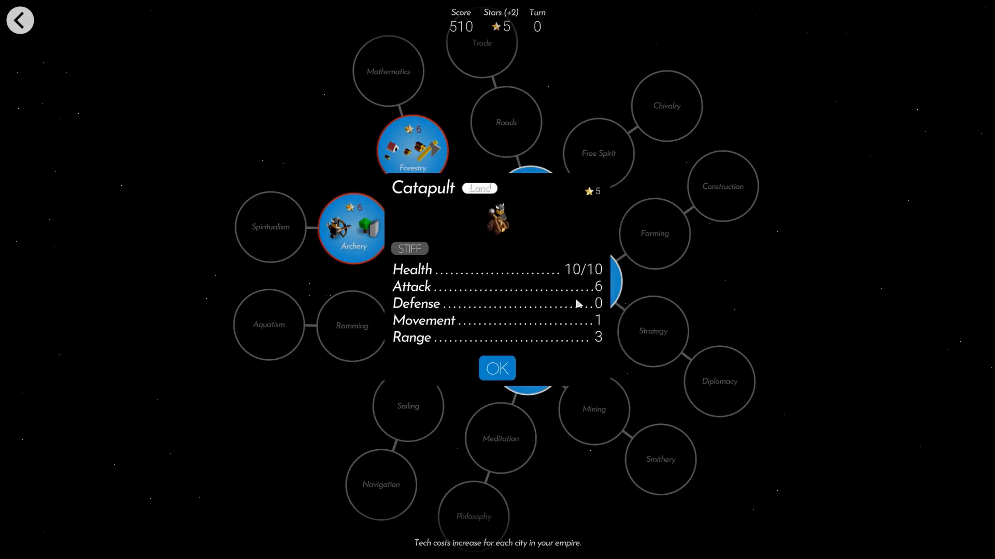
mouse_move(569, 343)
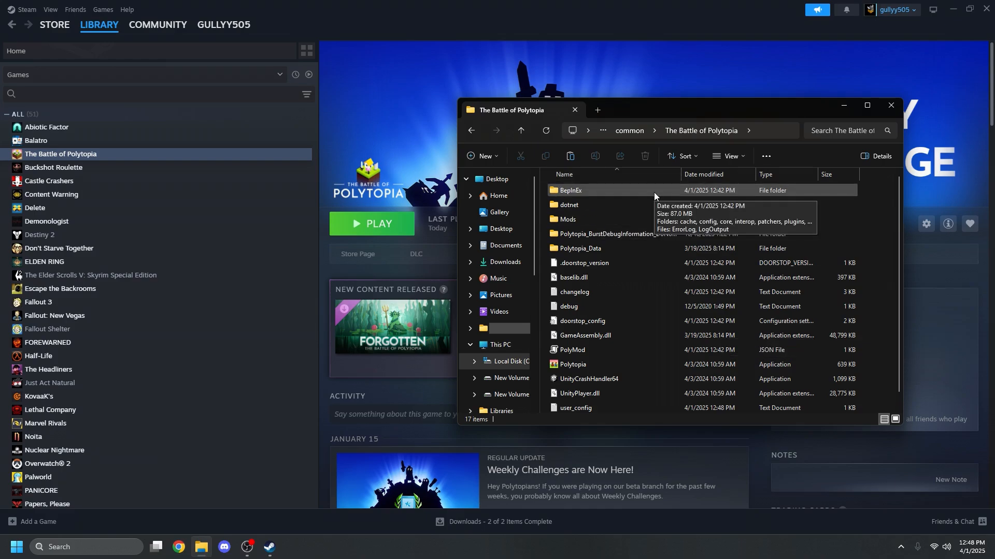
- Delete the BepInEx and dotnet folders from the game directory
left_click(571, 204)
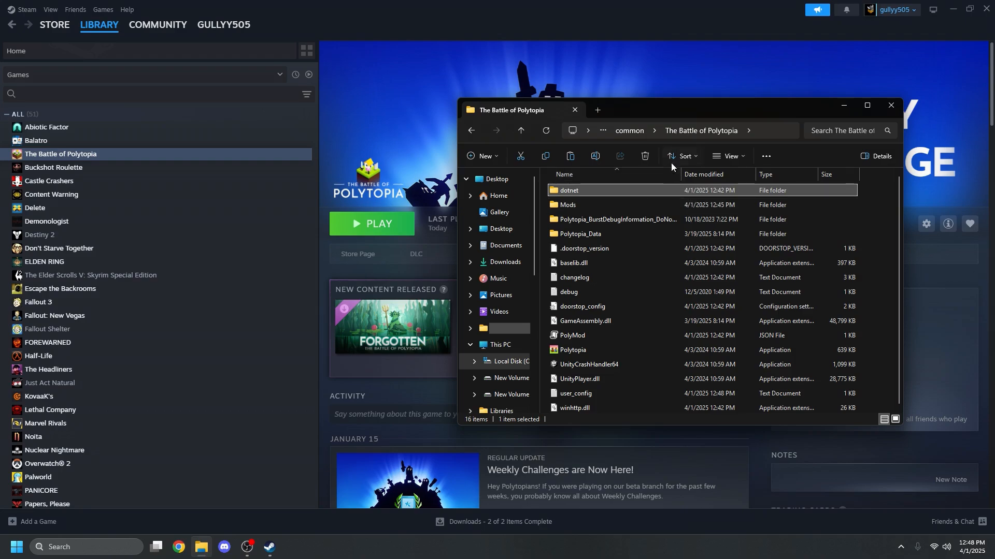
left_click(643, 157)
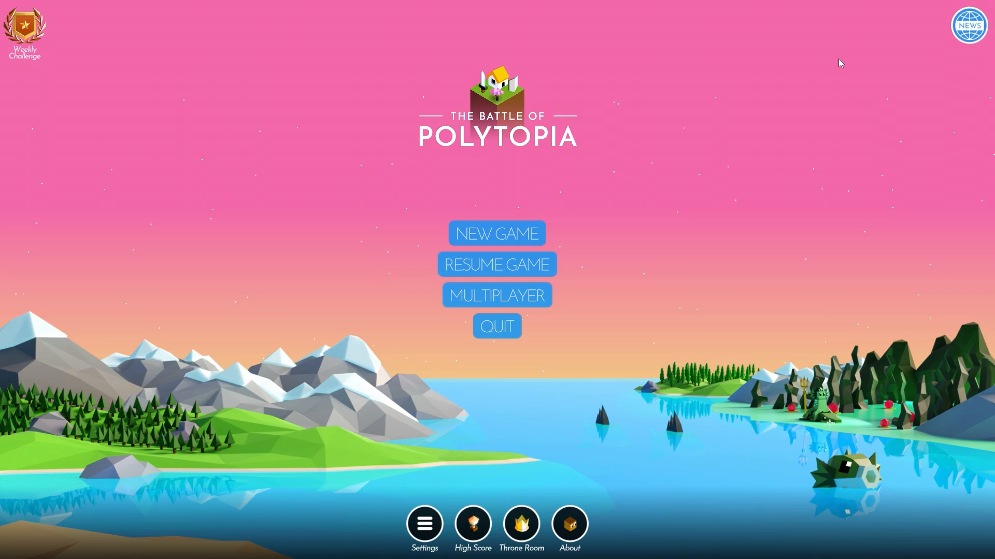
- Confirm the main menu shows no PolyMod Hub icon after relaunching
left_click(496, 295)
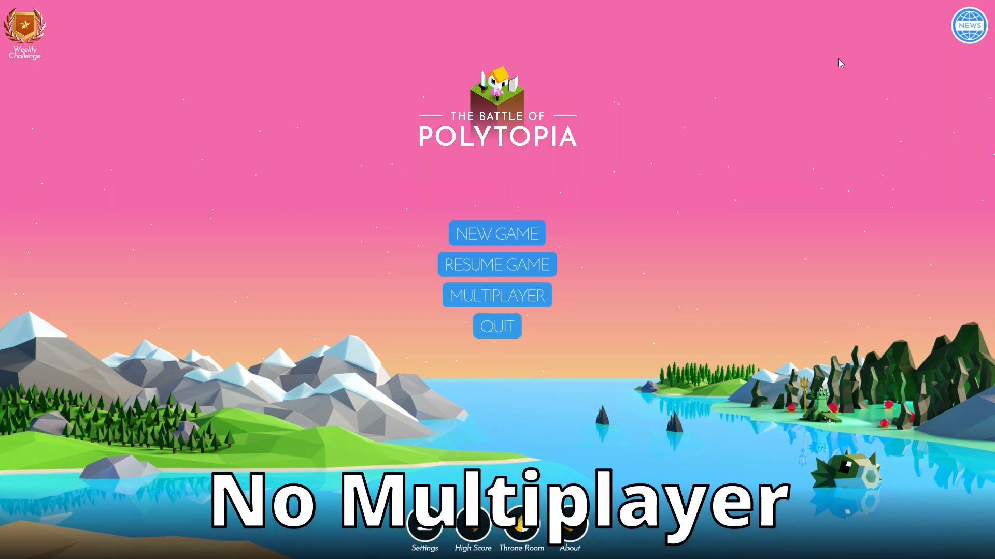